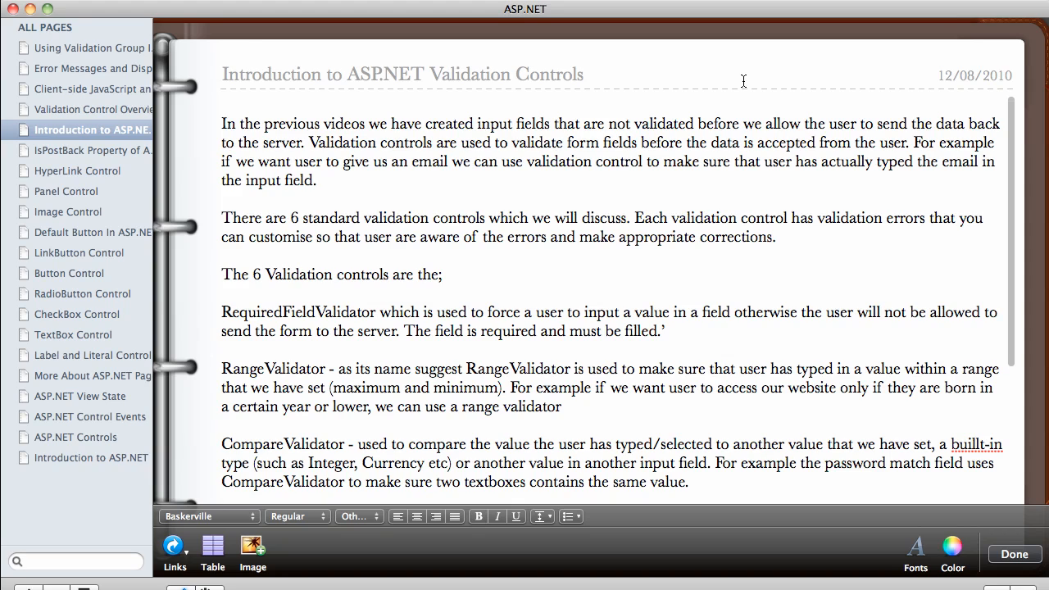
pyautogui.moveTo(735, 78)
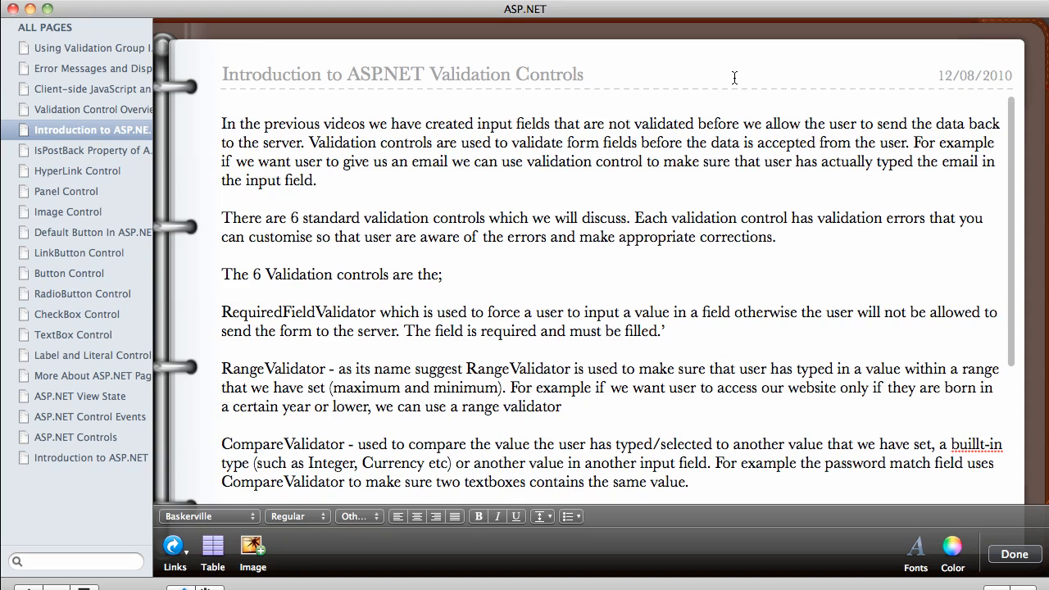
pyautogui.moveTo(464, 82)
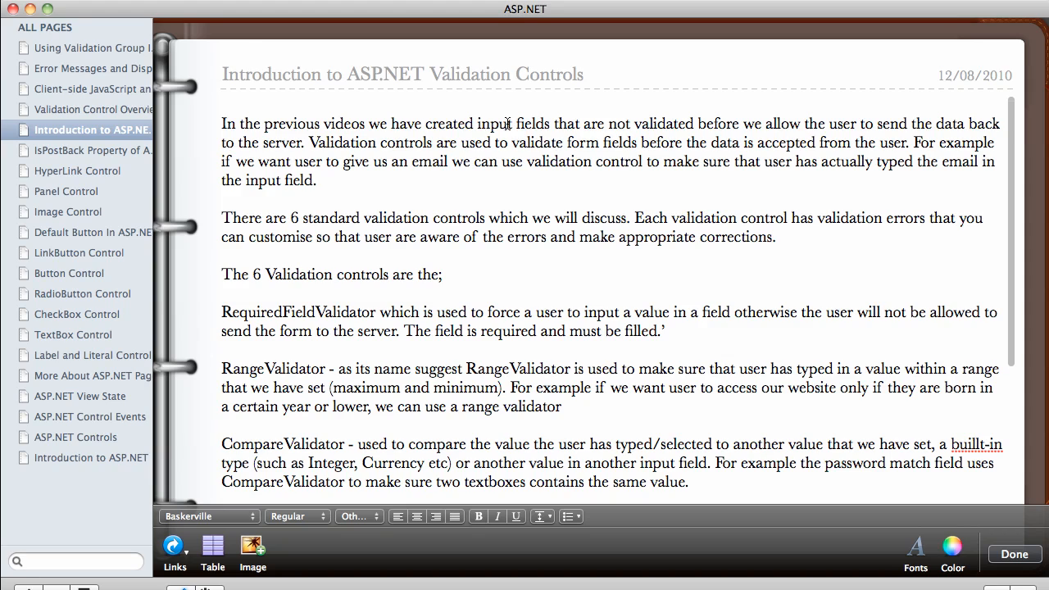
pyautogui.moveTo(779, 116)
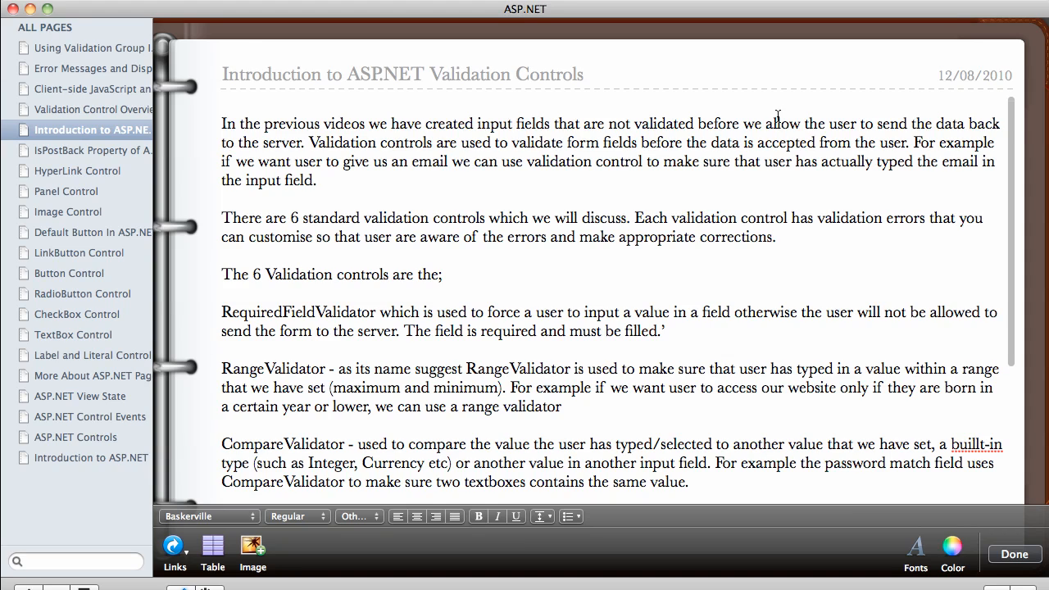
pyautogui.moveTo(867, 134)
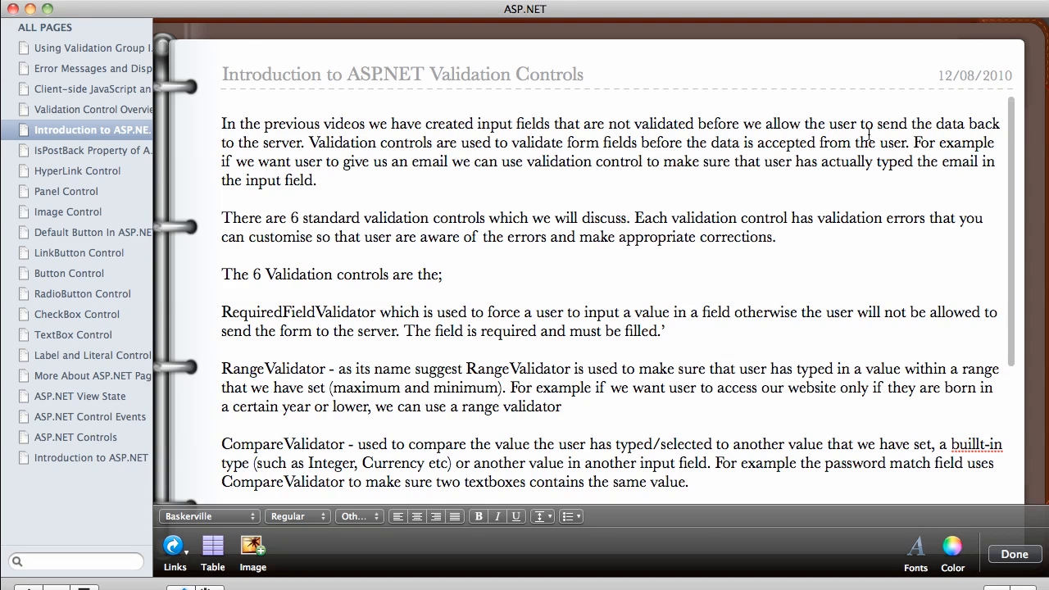
pyautogui.moveTo(493, 157)
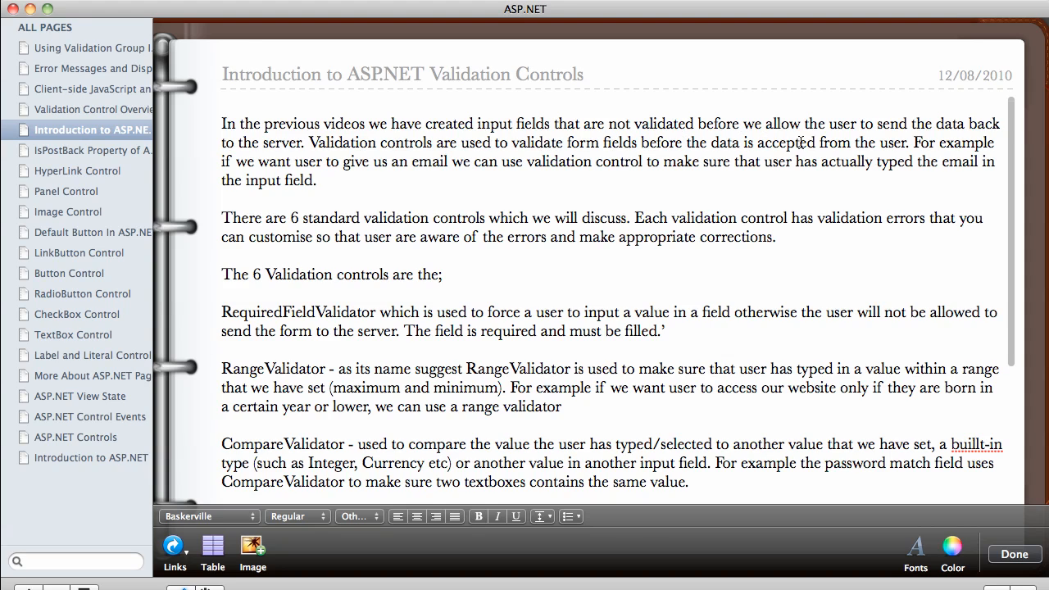
pyautogui.moveTo(934, 143)
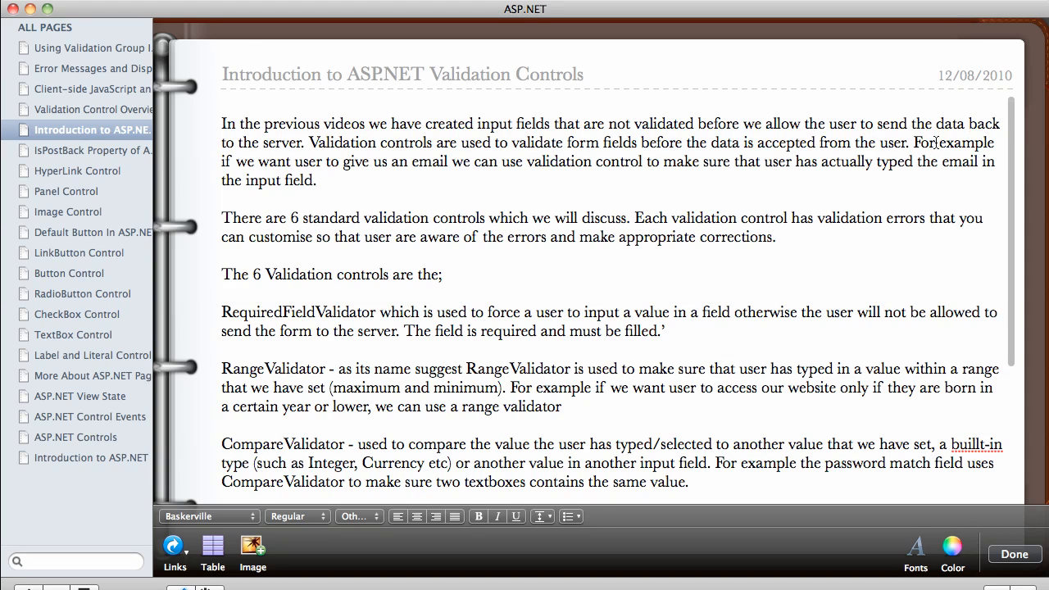
pyautogui.moveTo(466, 161)
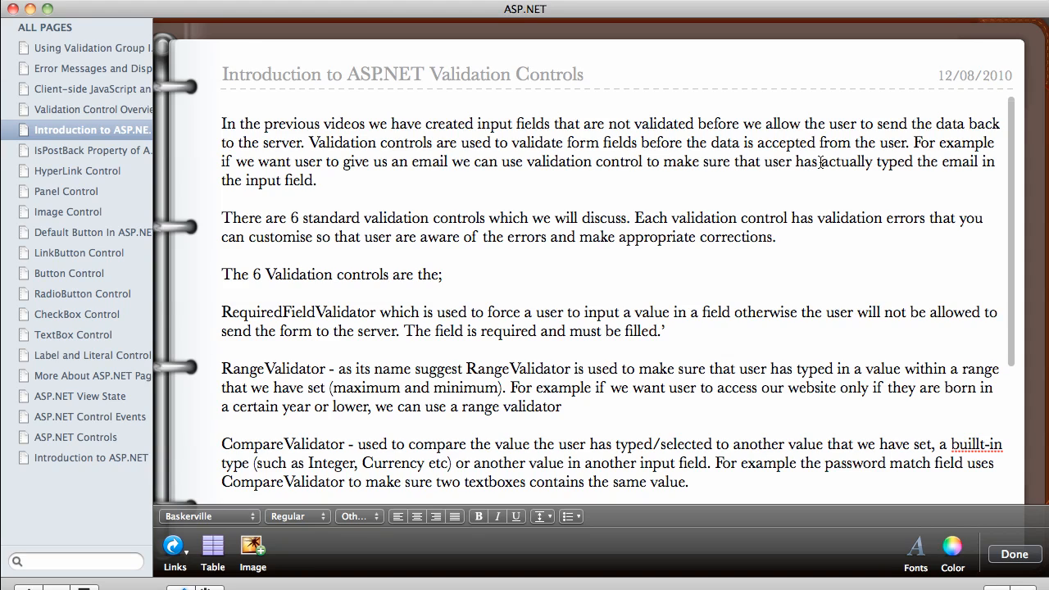
pyautogui.moveTo(550, 167)
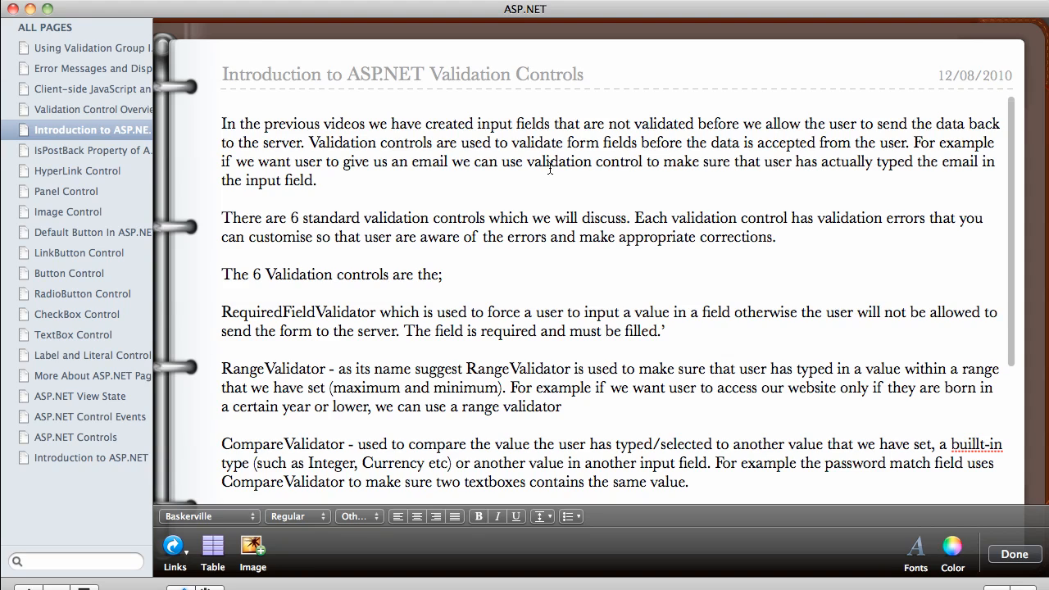
pyautogui.moveTo(1011, 183)
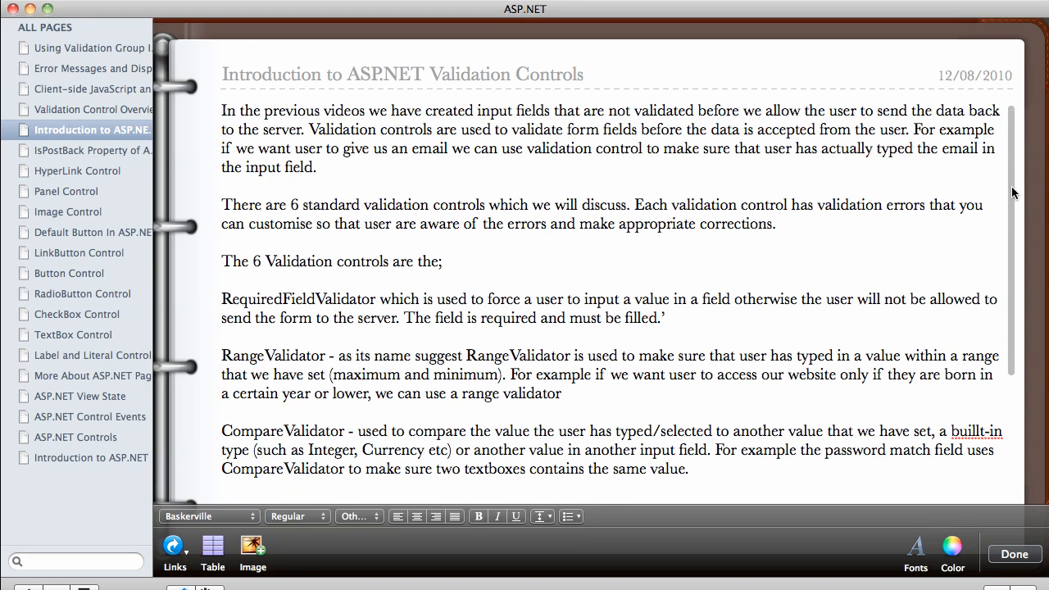
# Scroll down to the RegularExpressionValidator paragraph and its URL-validation example
pyautogui.scroll(-3)
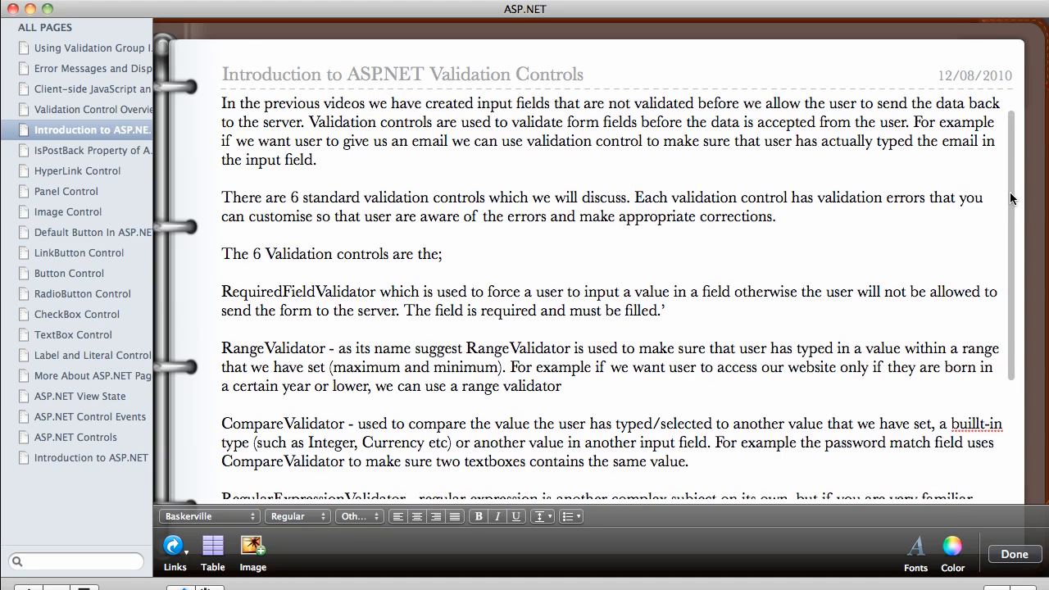
pyautogui.scroll(-3)
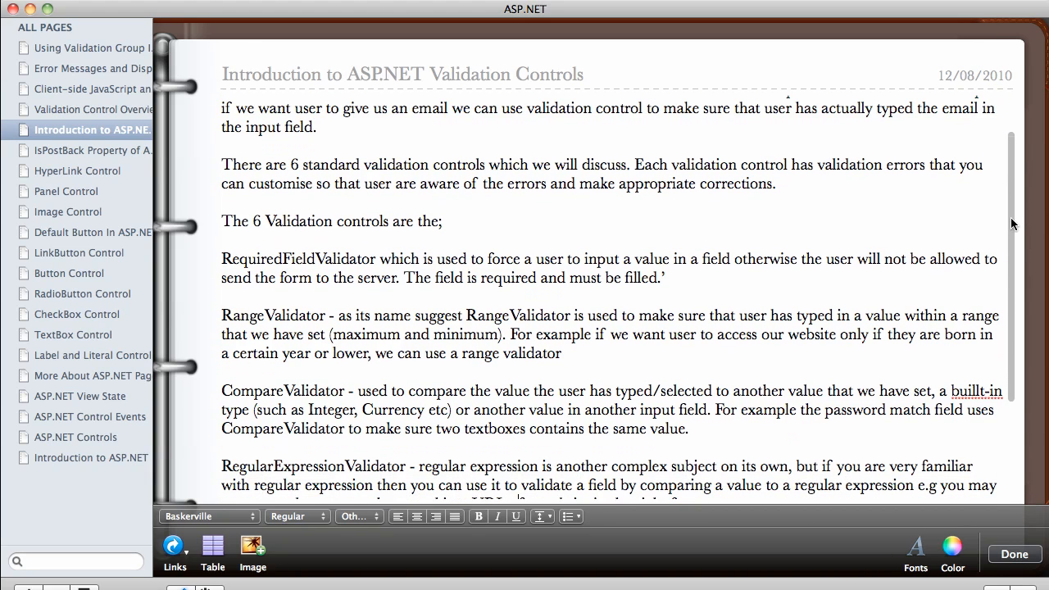
pyautogui.scroll(-3)
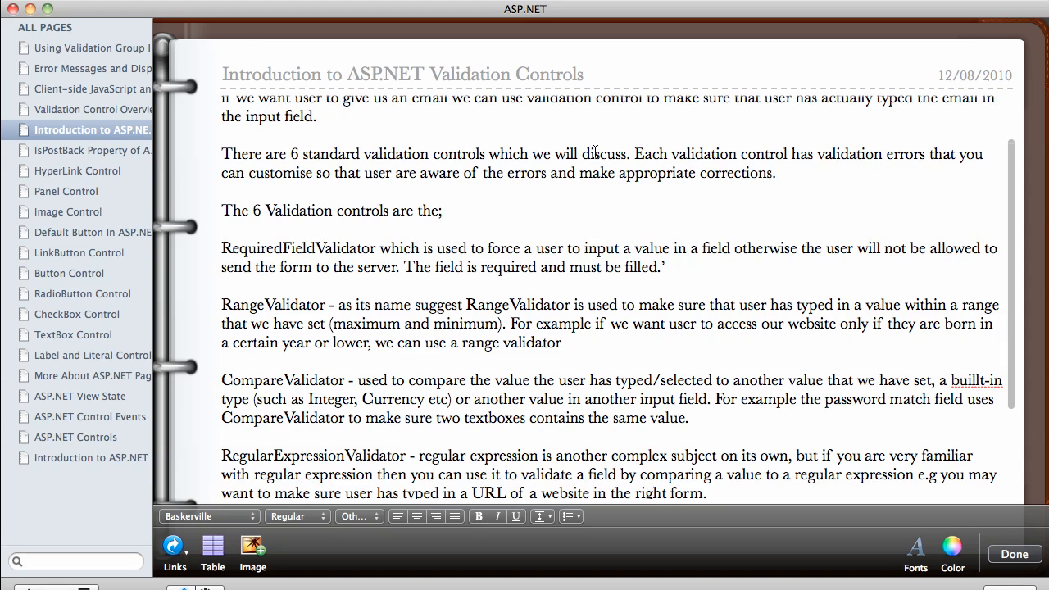
pyautogui.moveTo(738, 156)
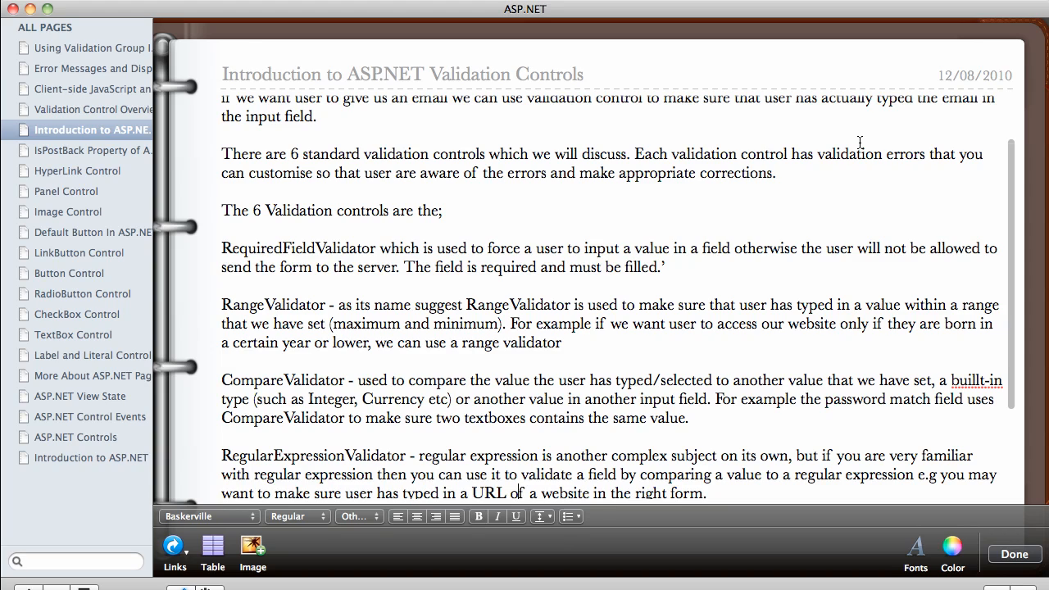
pyautogui.moveTo(784, 175)
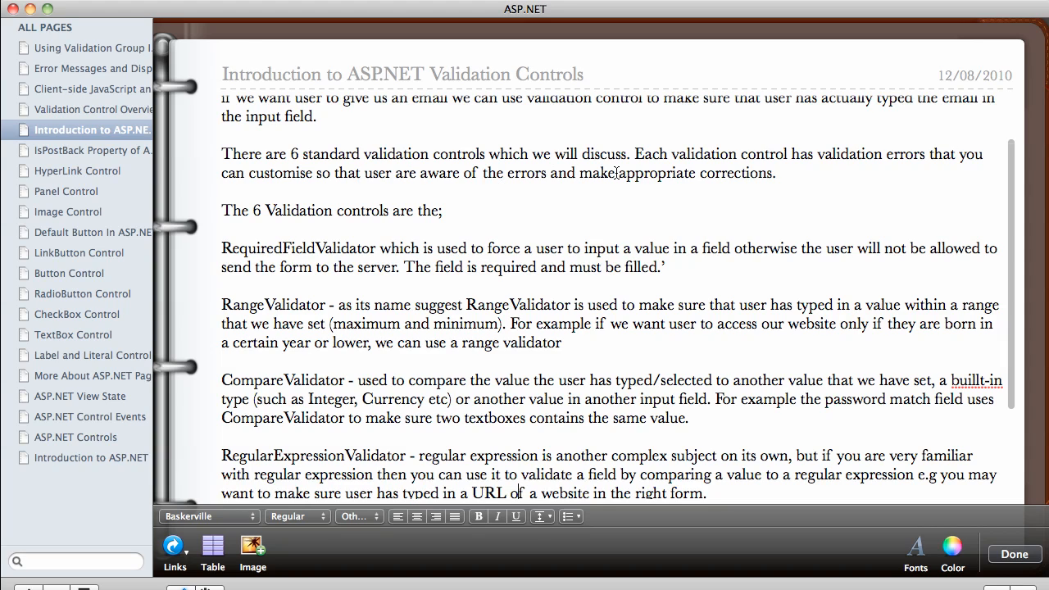
pyautogui.moveTo(632, 173)
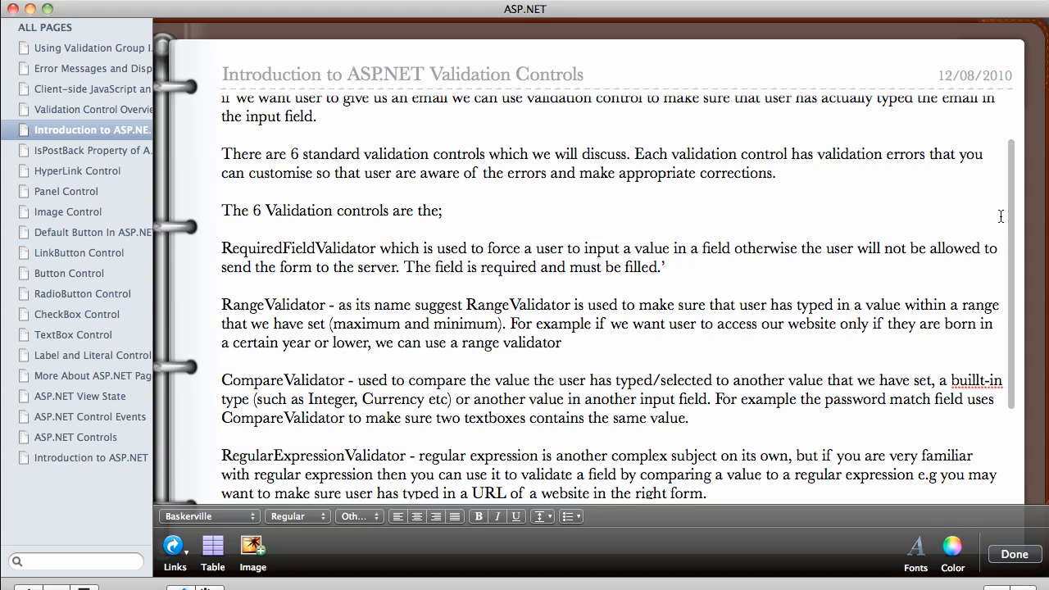
# Scroll further down to the CustomValidation and ValidationSummary paragraphs
pyautogui.scroll(-3)
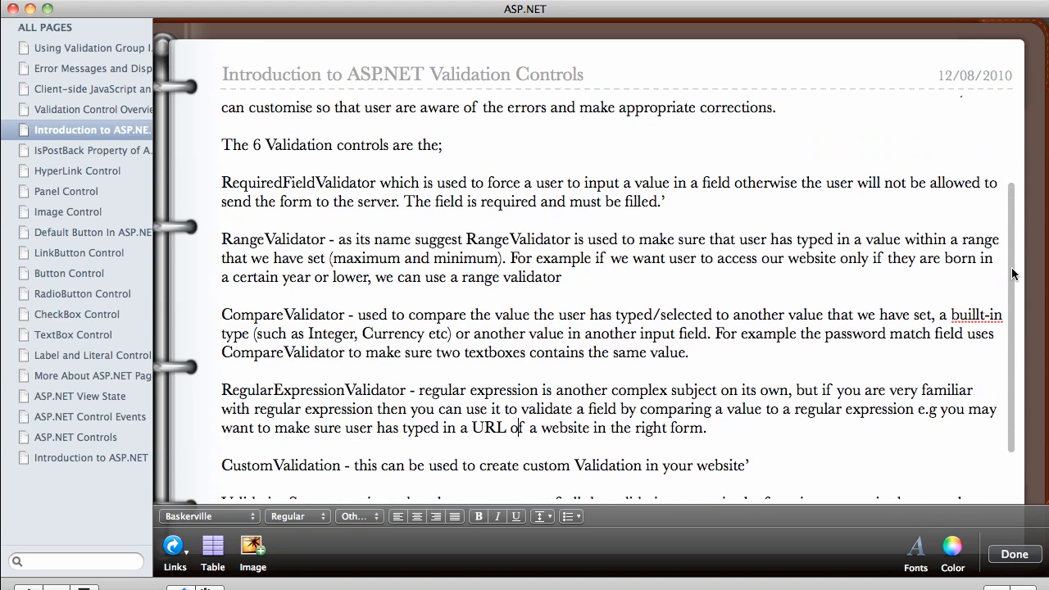
pyautogui.scroll(-3)
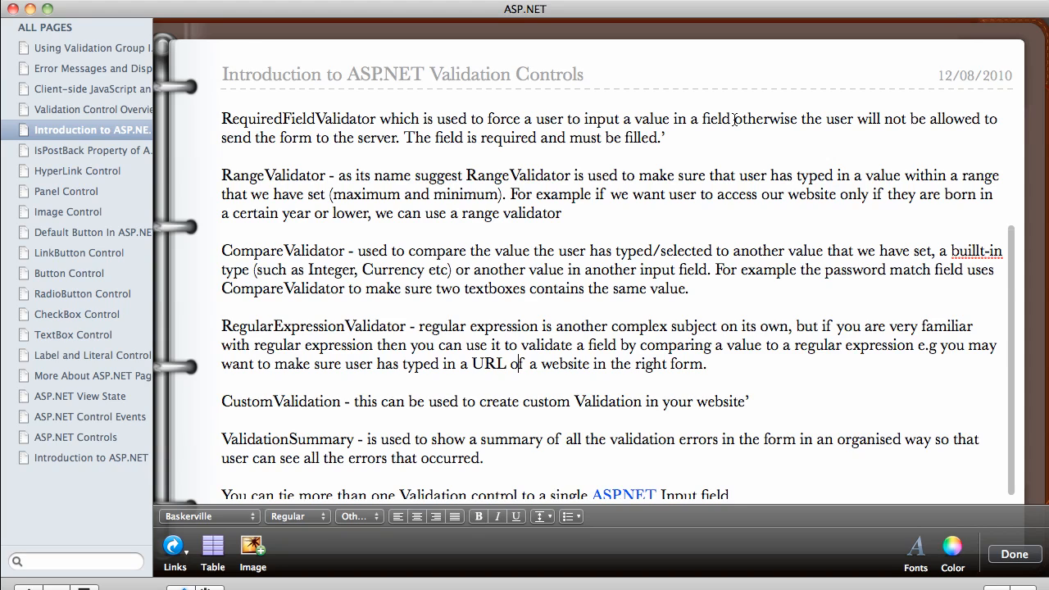
pyautogui.moveTo(831, 118)
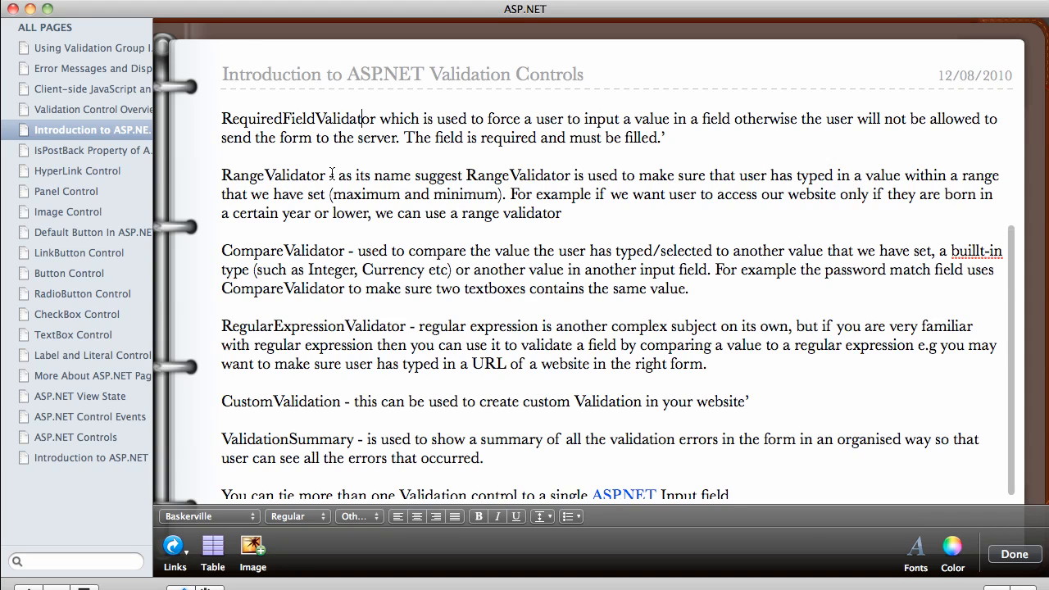
pyautogui.moveTo(472, 178)
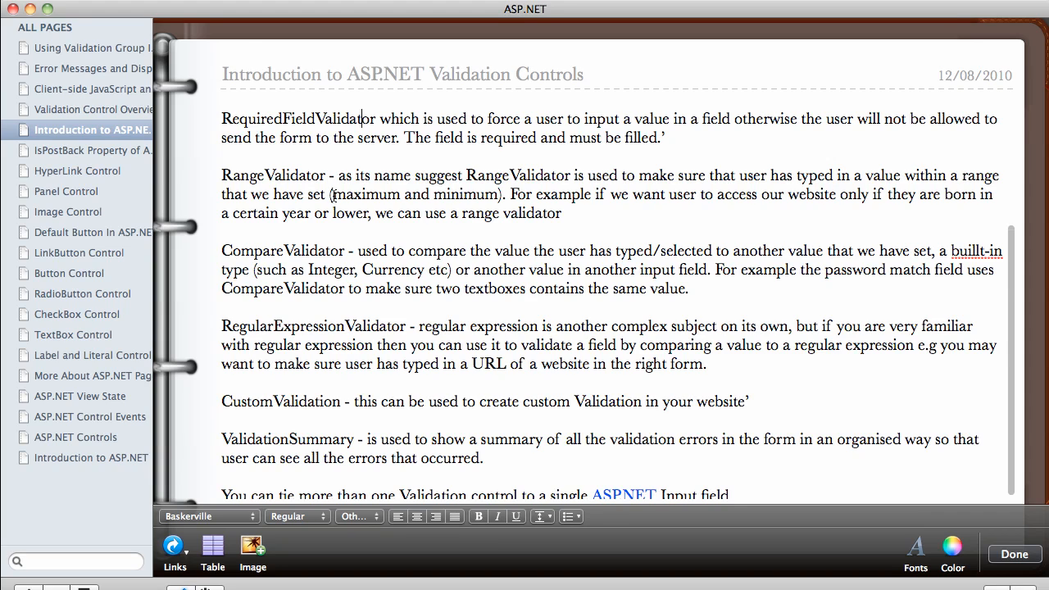
pyautogui.moveTo(410, 189)
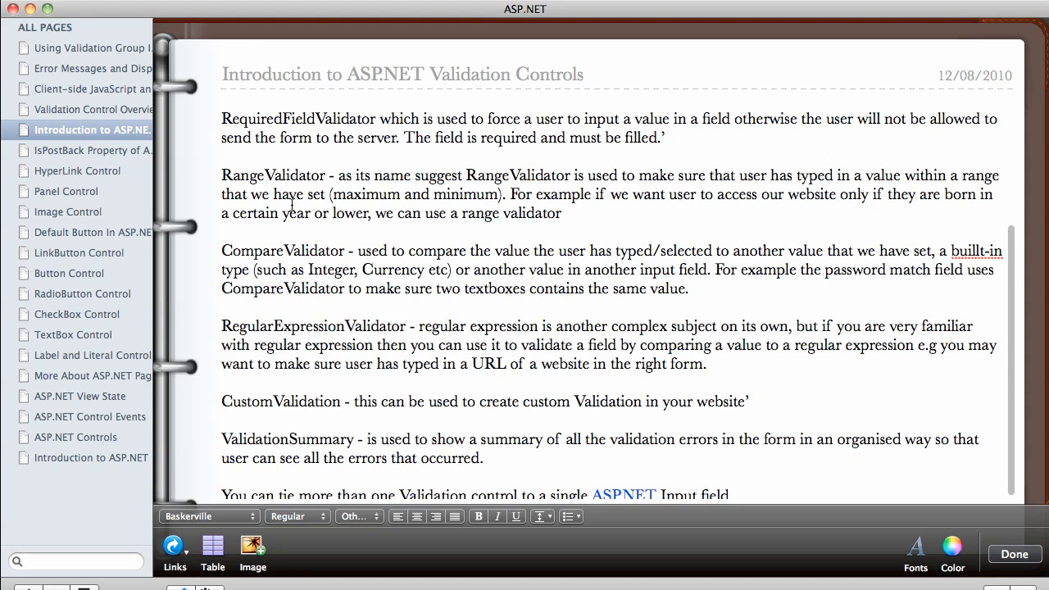
pyautogui.moveTo(366, 212)
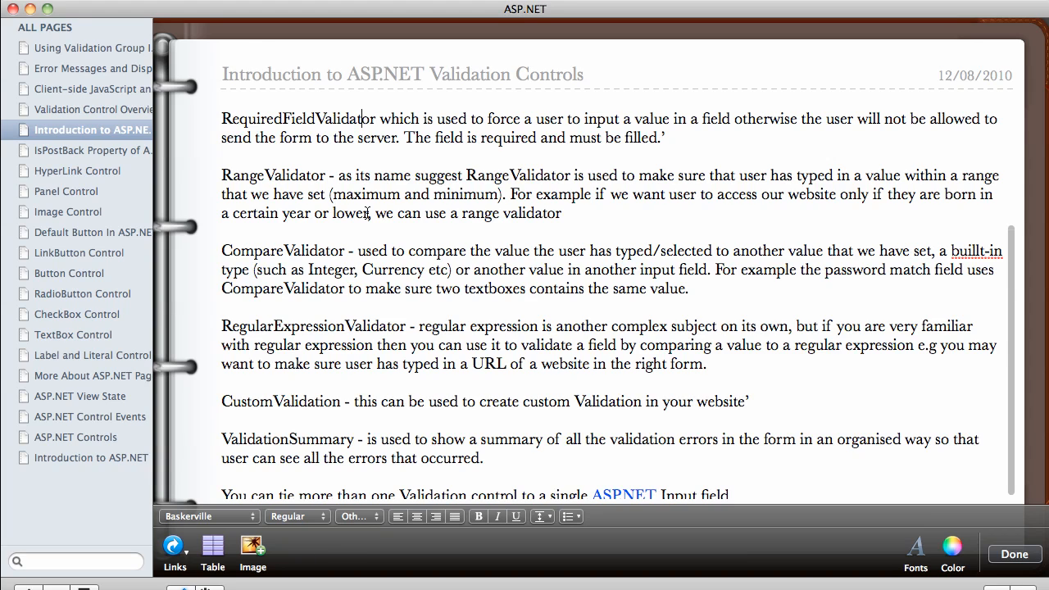
pyautogui.moveTo(470, 215)
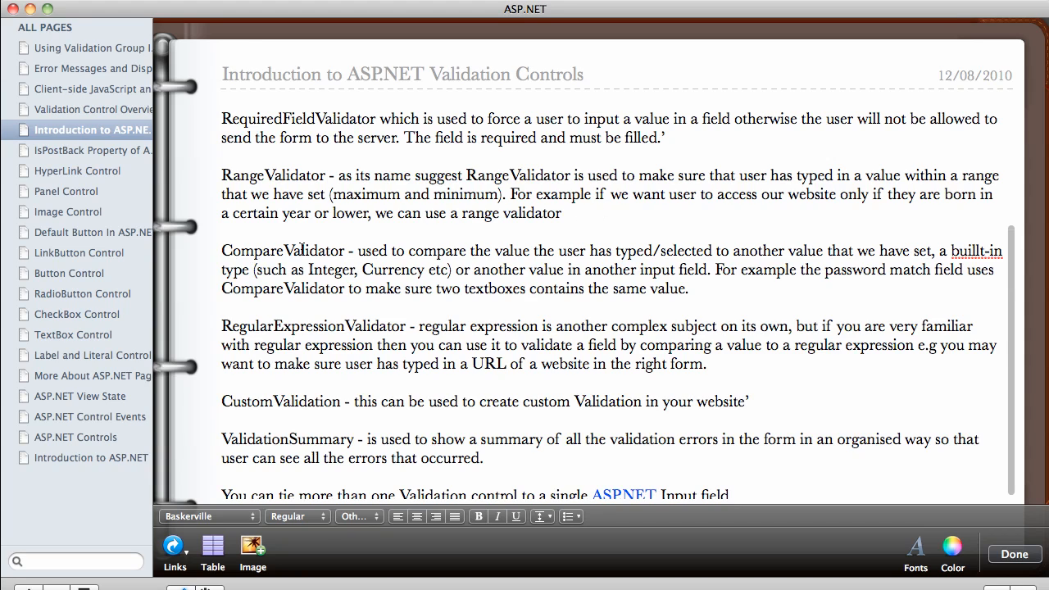
pyautogui.moveTo(405, 250)
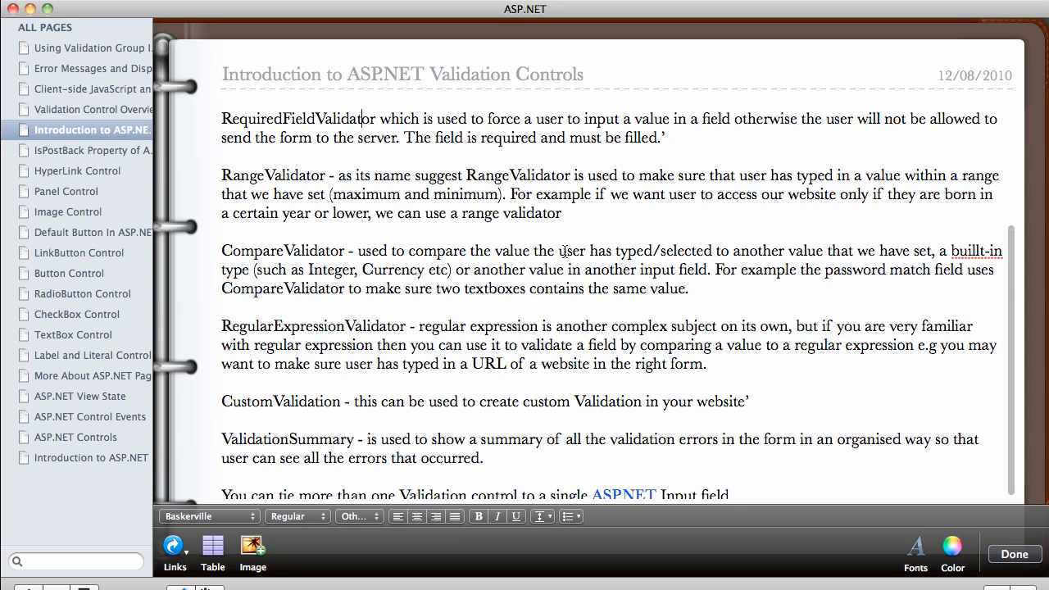
pyautogui.moveTo(724, 247)
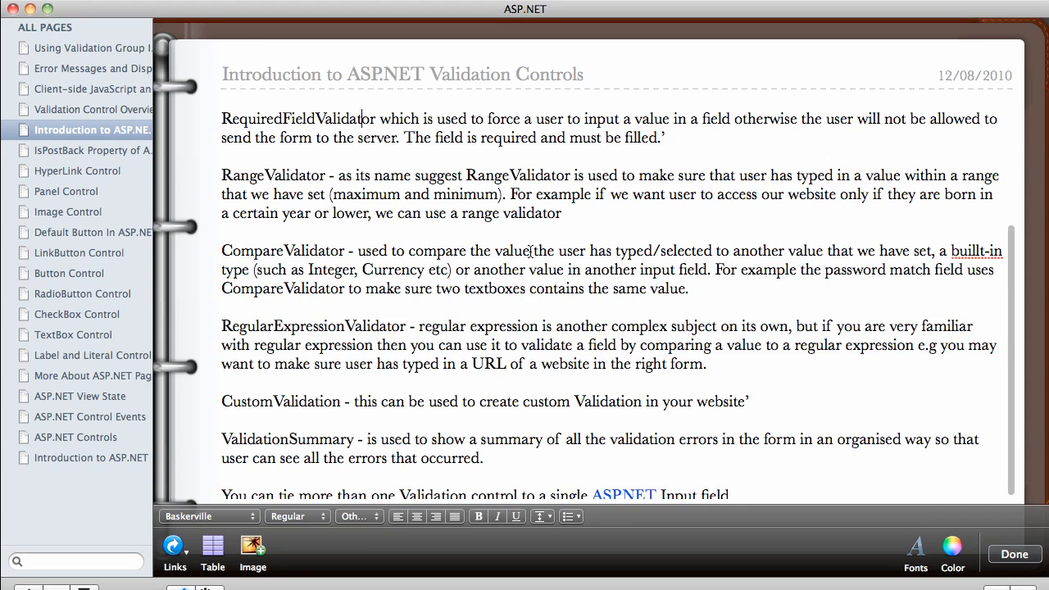
pyautogui.moveTo(756, 252)
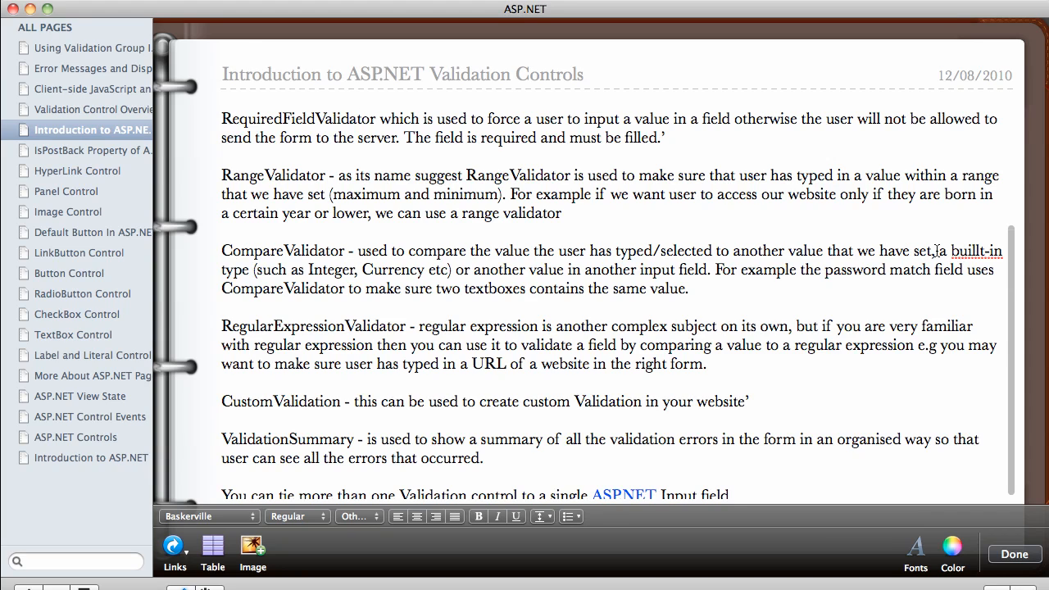
pyautogui.moveTo(429, 253)
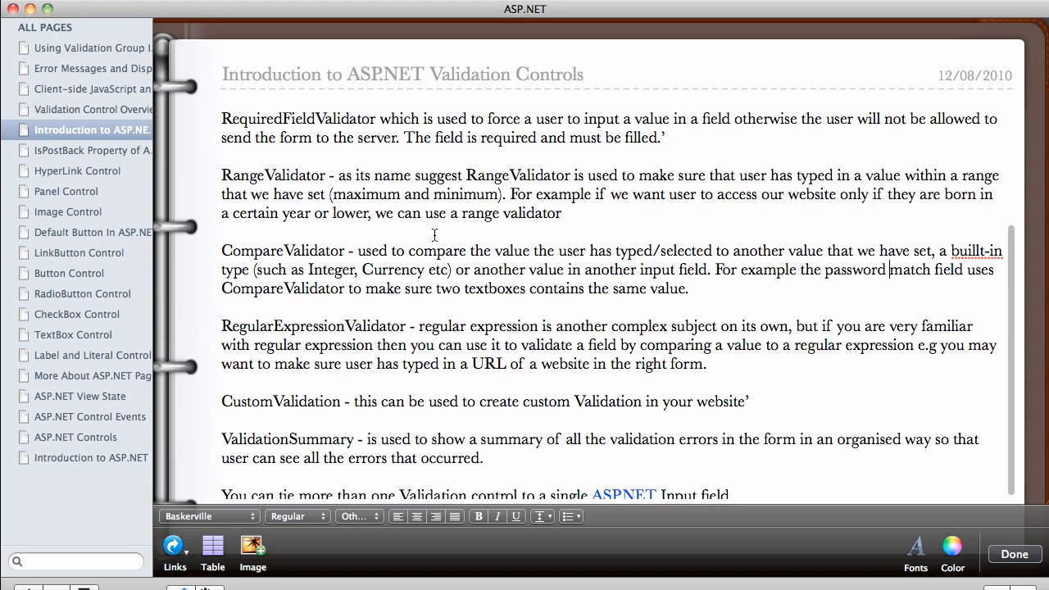
pyautogui.moveTo(435, 326)
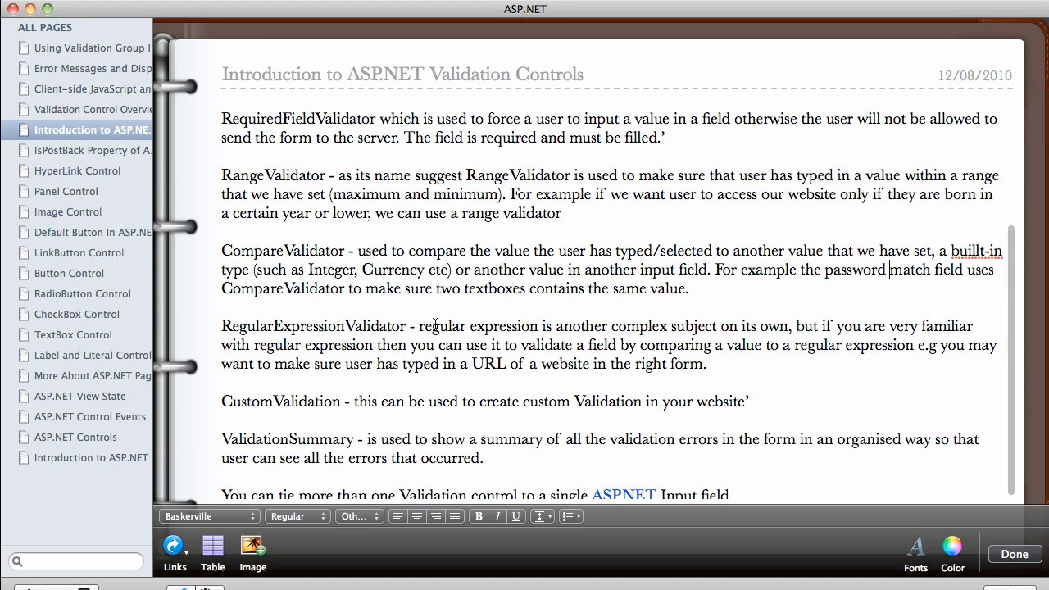
pyautogui.moveTo(713, 326)
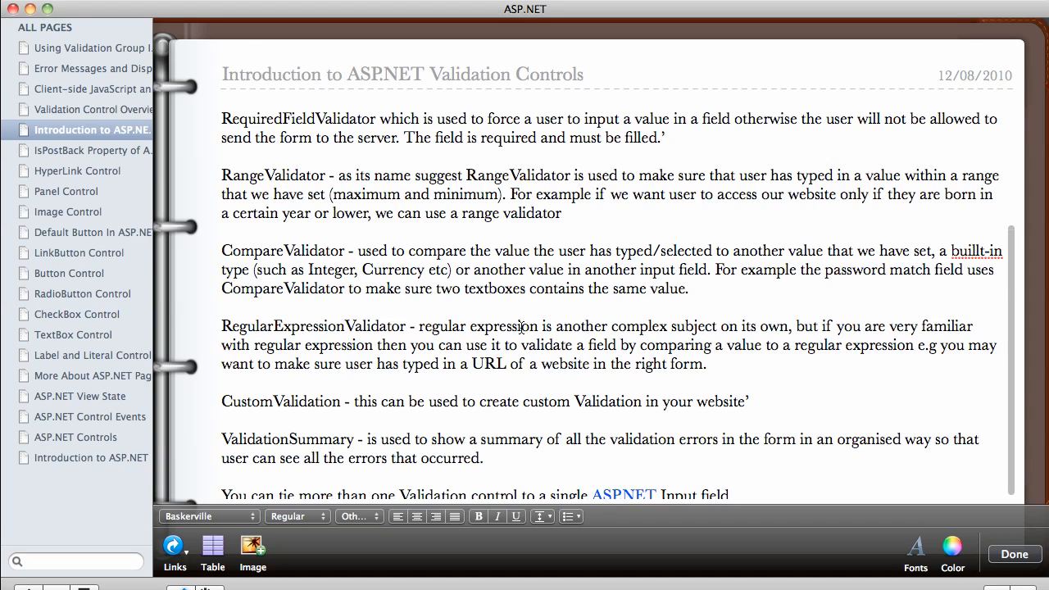
pyautogui.moveTo(656, 323)
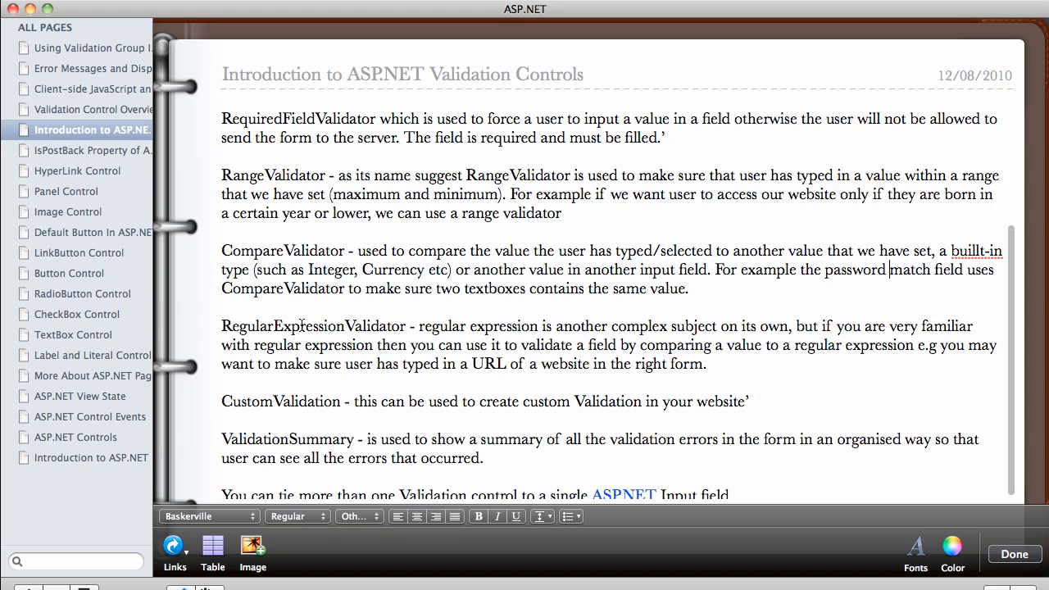
pyautogui.moveTo(783, 326)
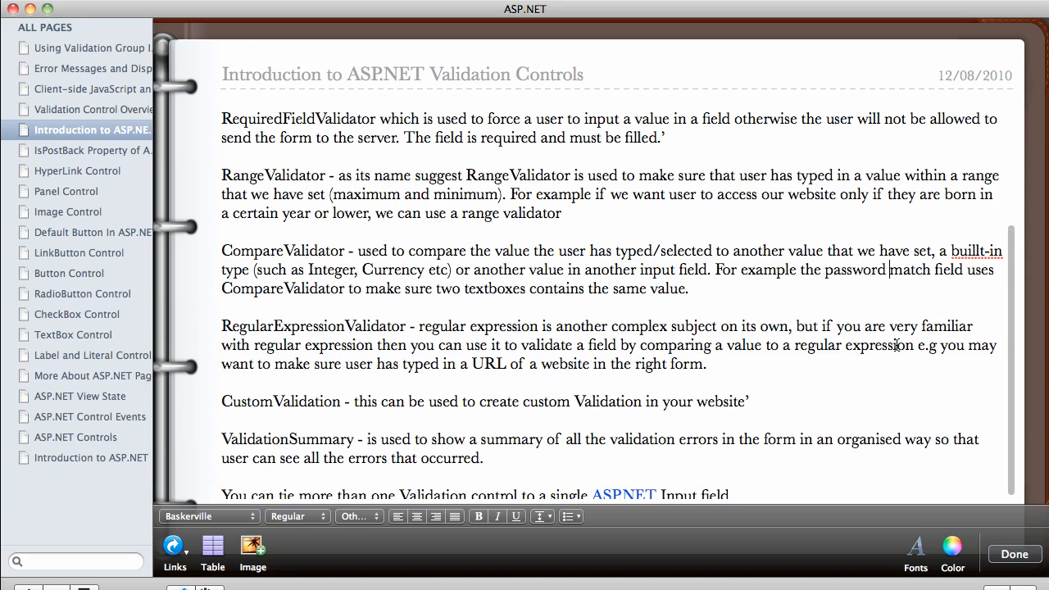
pyautogui.moveTo(453, 364)
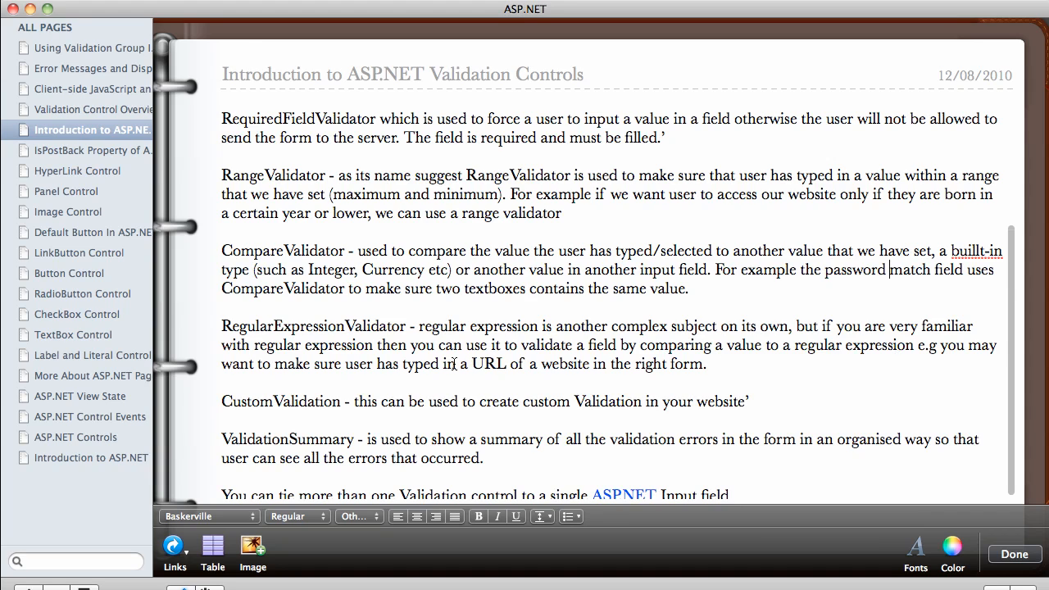
pyautogui.moveTo(492, 365)
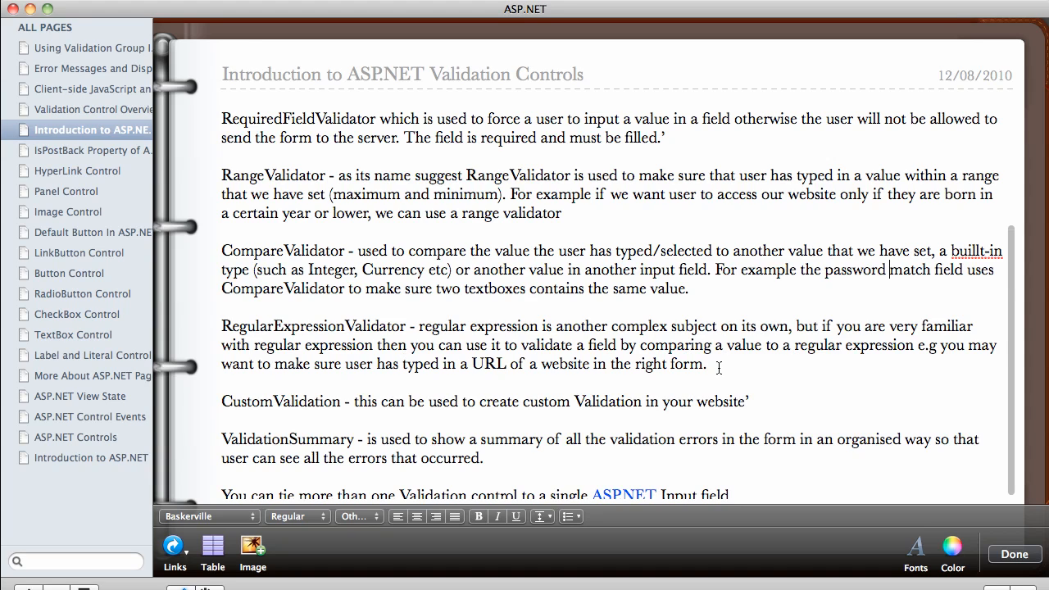
pyautogui.moveTo(681, 336)
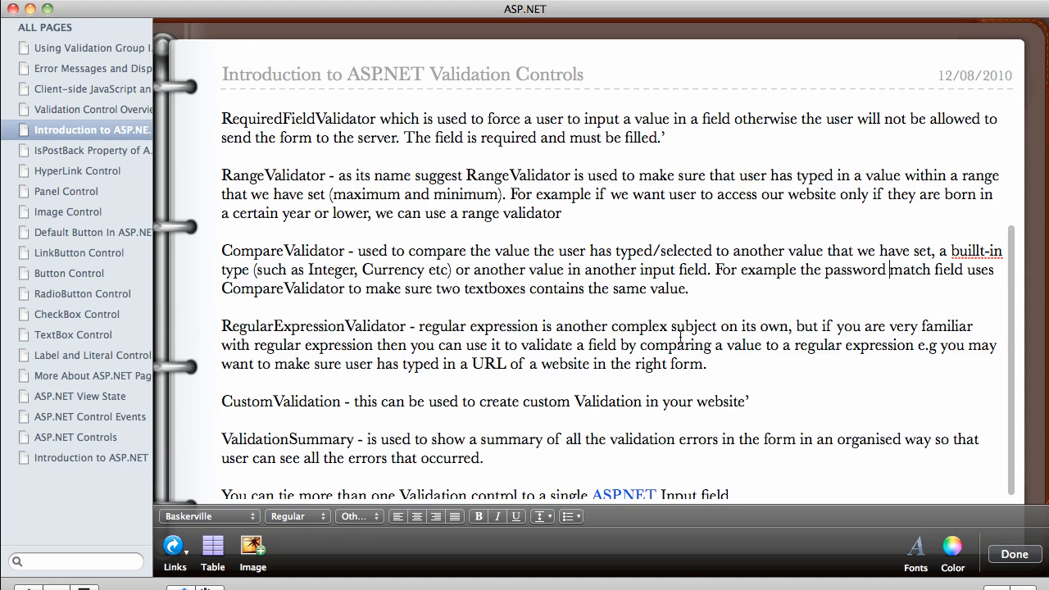
pyautogui.moveTo(275, 404)
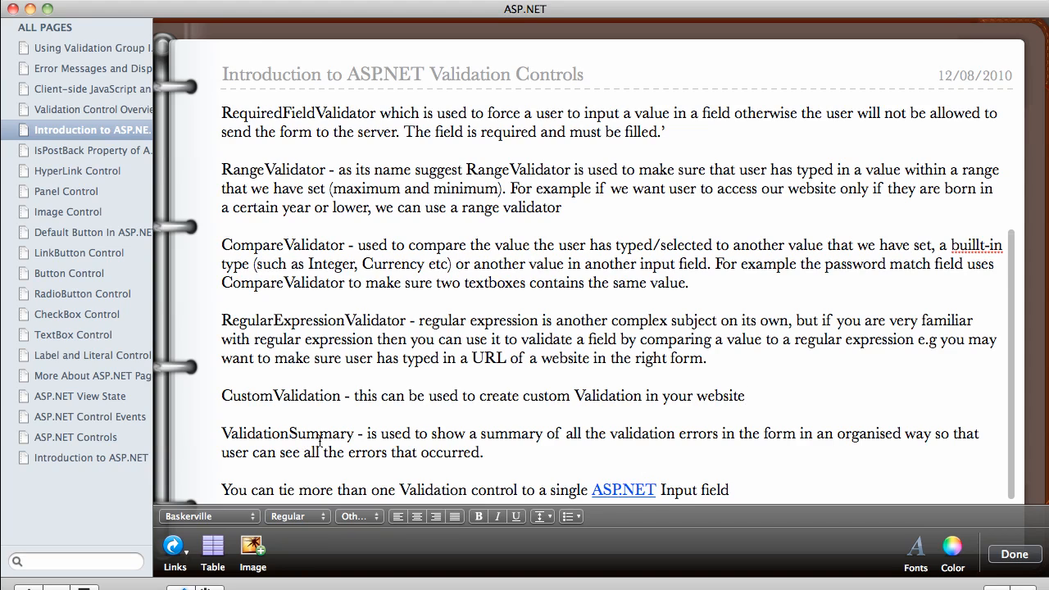
pyautogui.moveTo(411, 433)
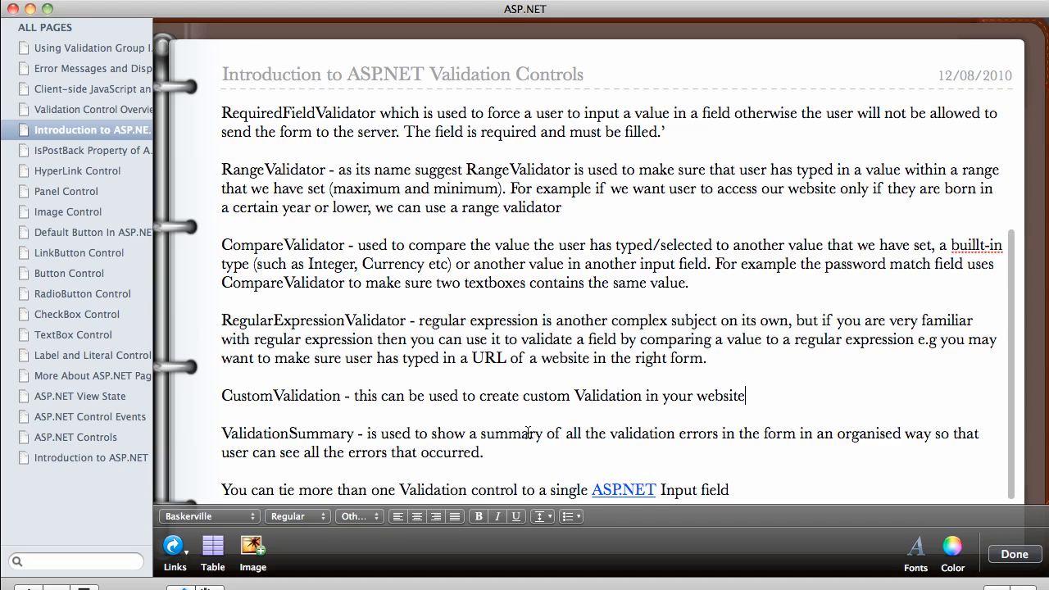
pyautogui.moveTo(752, 433)
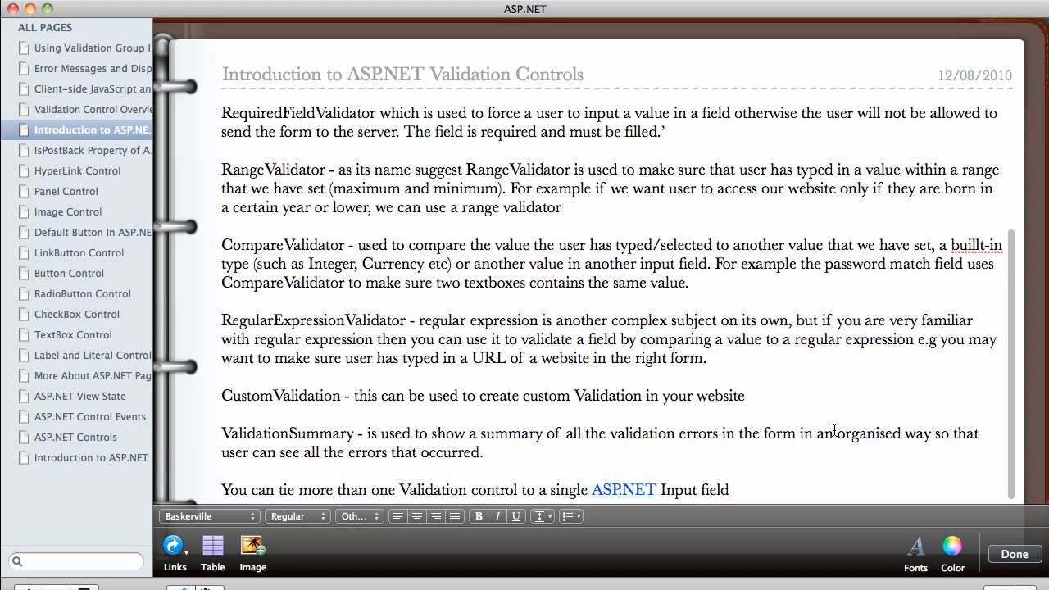
# Click after 'website' in the CustomValidation line to remove the trailing apostrophe
pyautogui.click(744, 396)
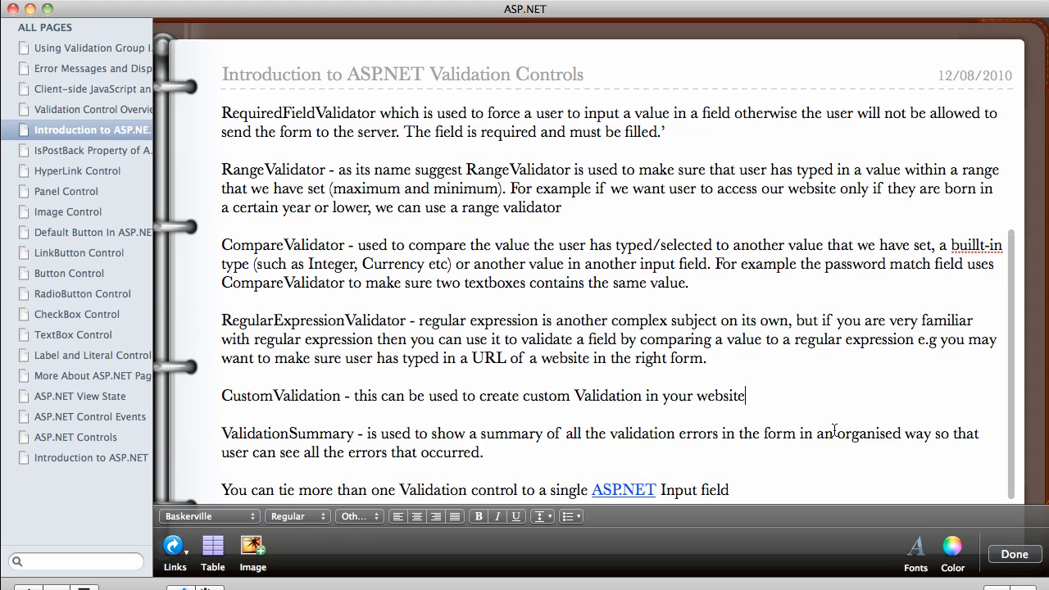
pyautogui.moveTo(573, 432)
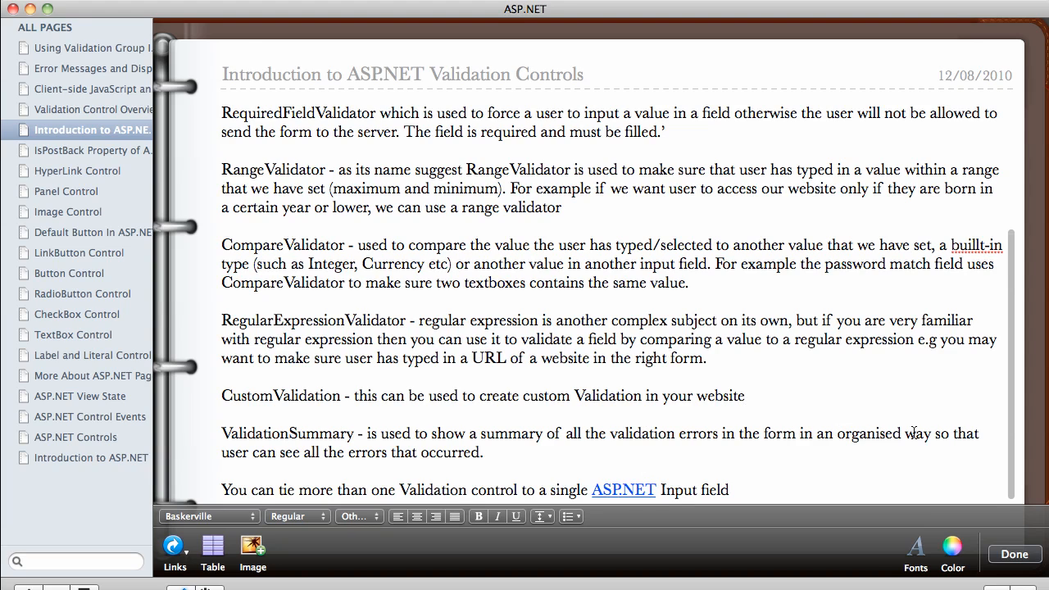
pyautogui.moveTo(955, 432)
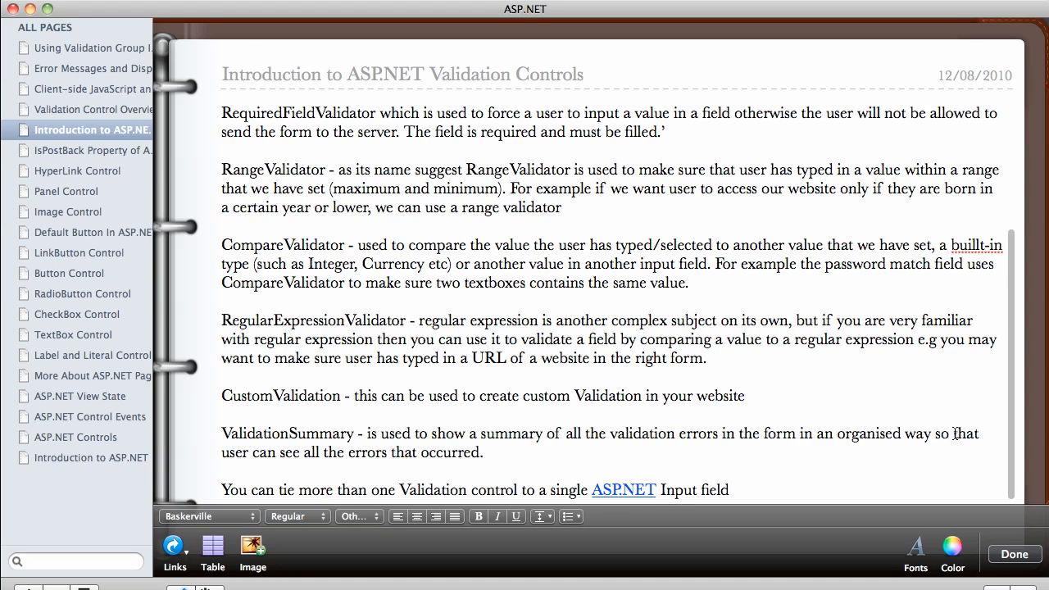
pyautogui.click(744, 396)
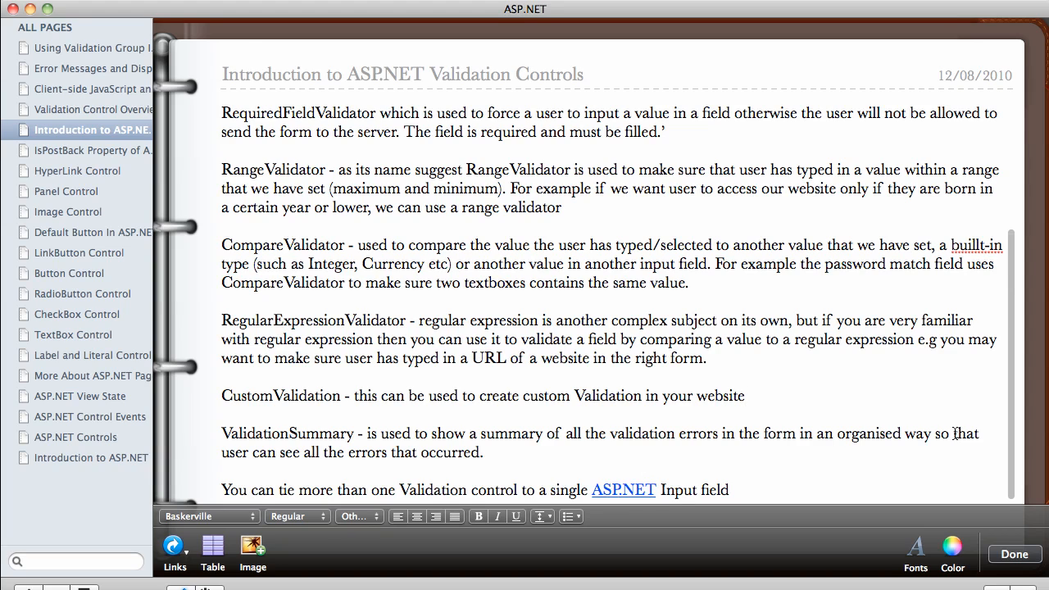
pyautogui.click(744, 396)
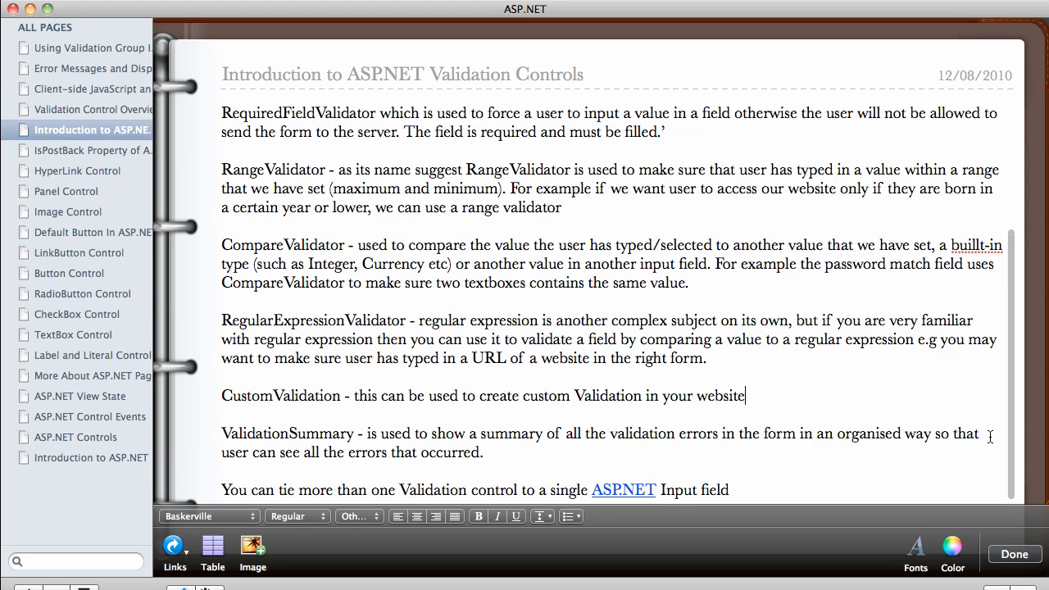
pyautogui.moveTo(256, 492)
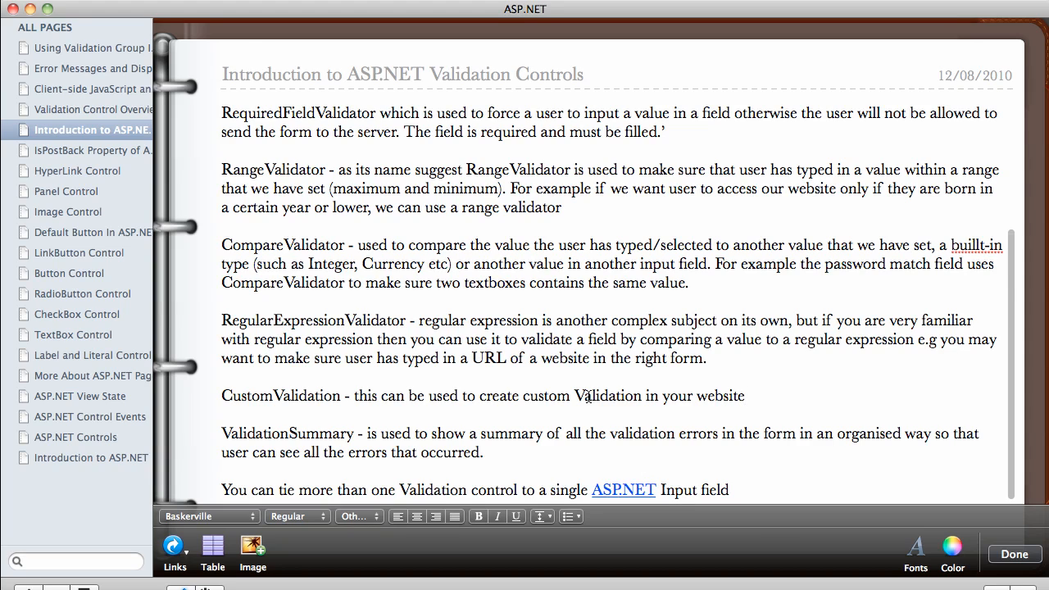
pyautogui.moveTo(594, 377)
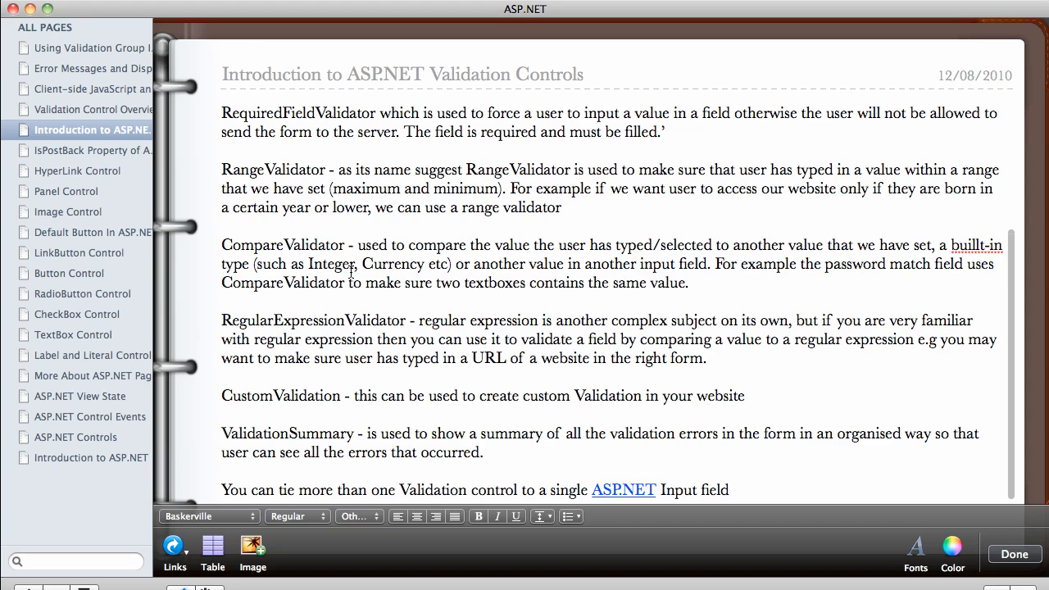
pyautogui.moveTo(306, 247)
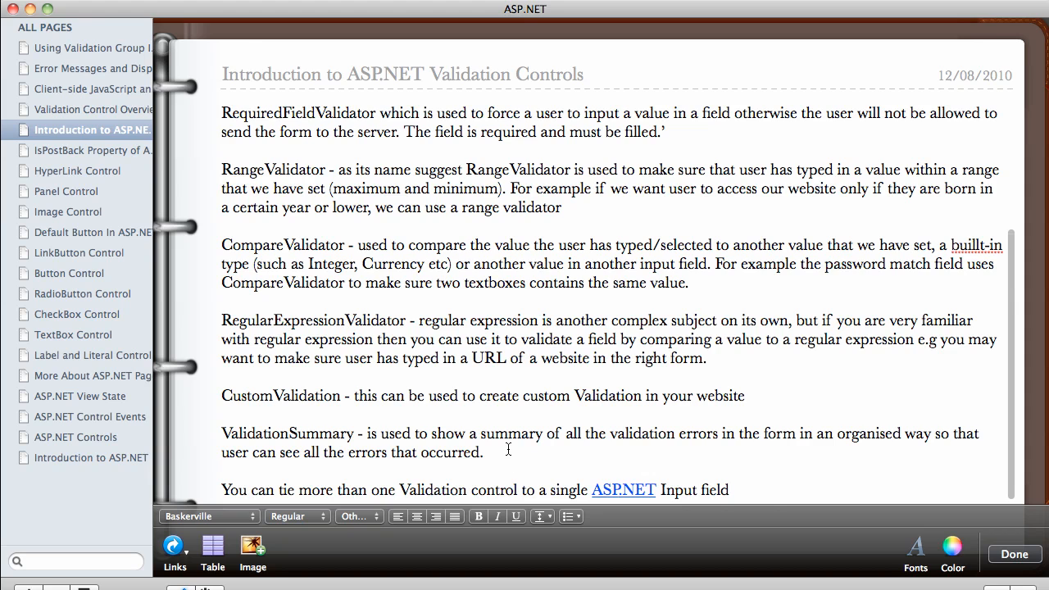
# Scroll up and right-click 'builtt-in' in the CompareValidator paragraph to correct it to 'built-in'
pyautogui.scroll(3)
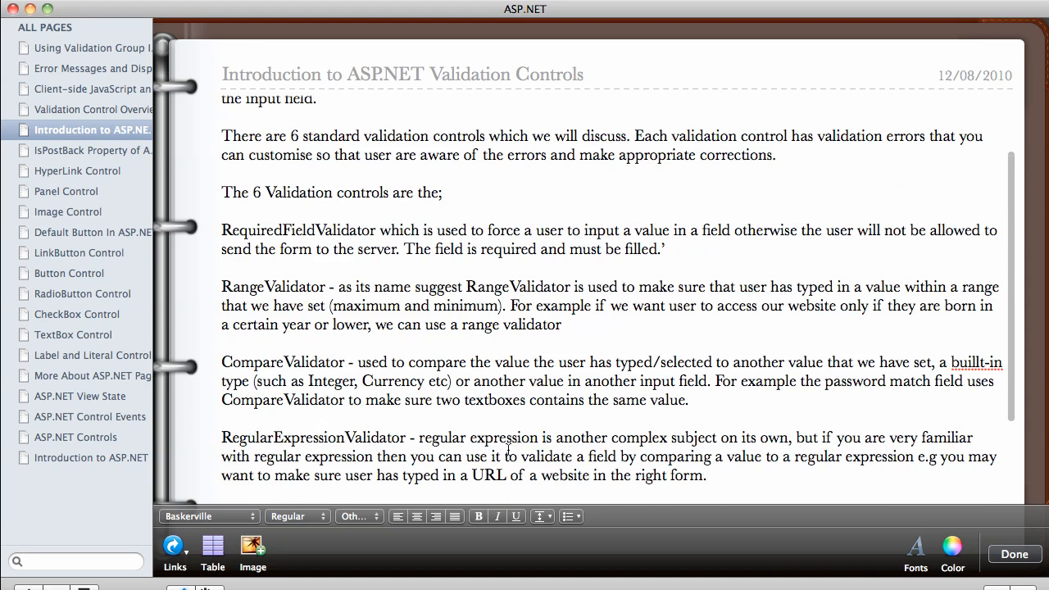
pyautogui.scroll(3)
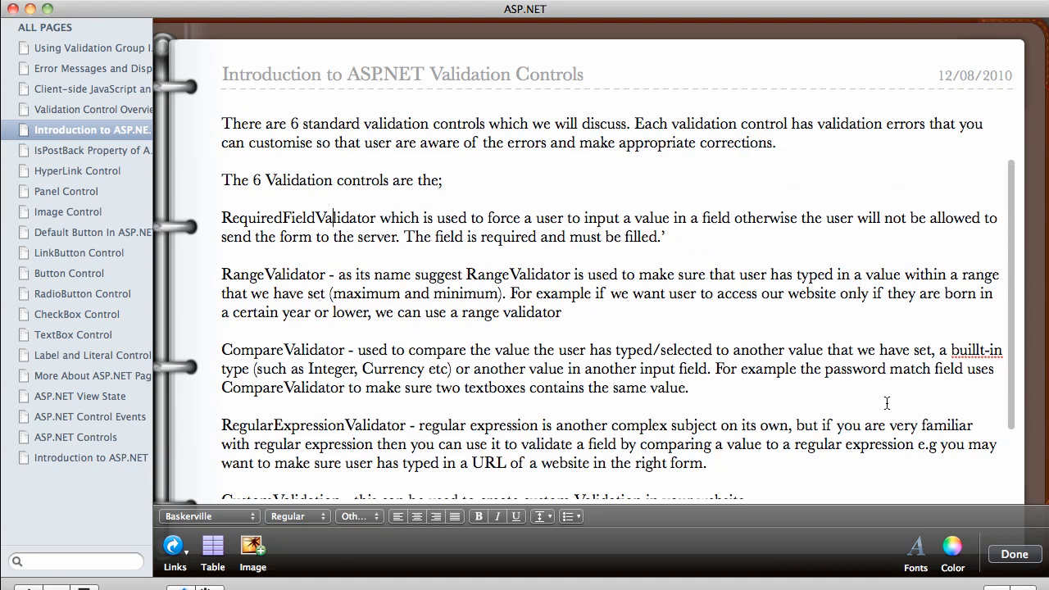
pyautogui.rightClick(977, 351)
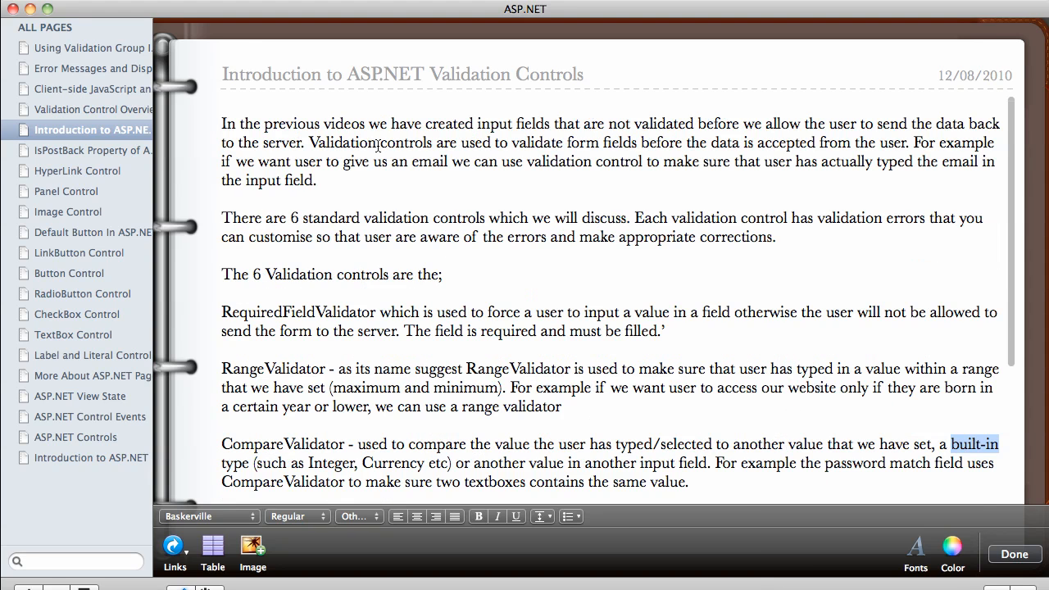
pyautogui.moveTo(445, 186)
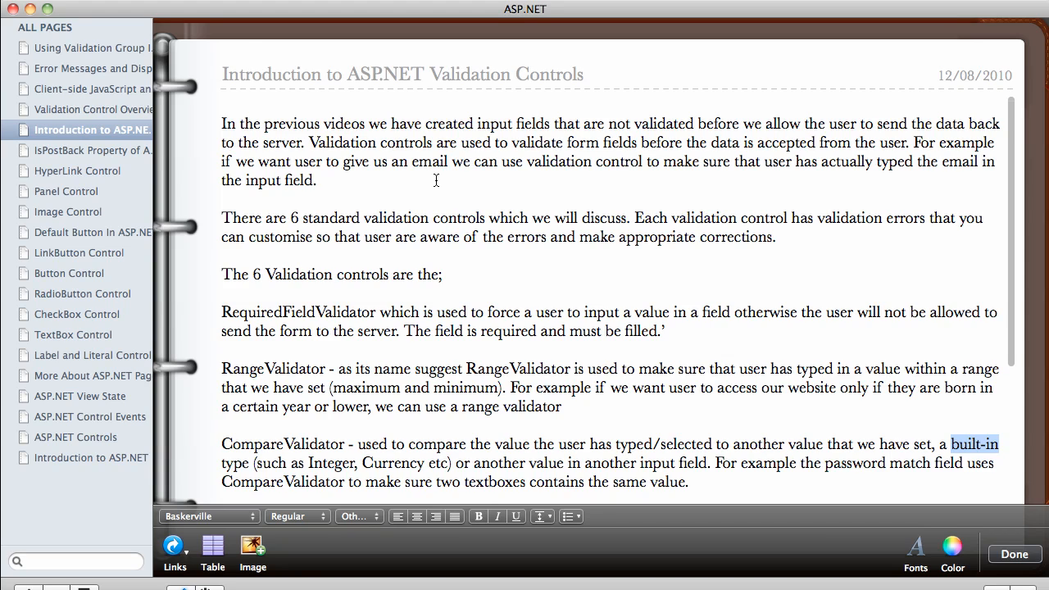
pyautogui.moveTo(428, 181)
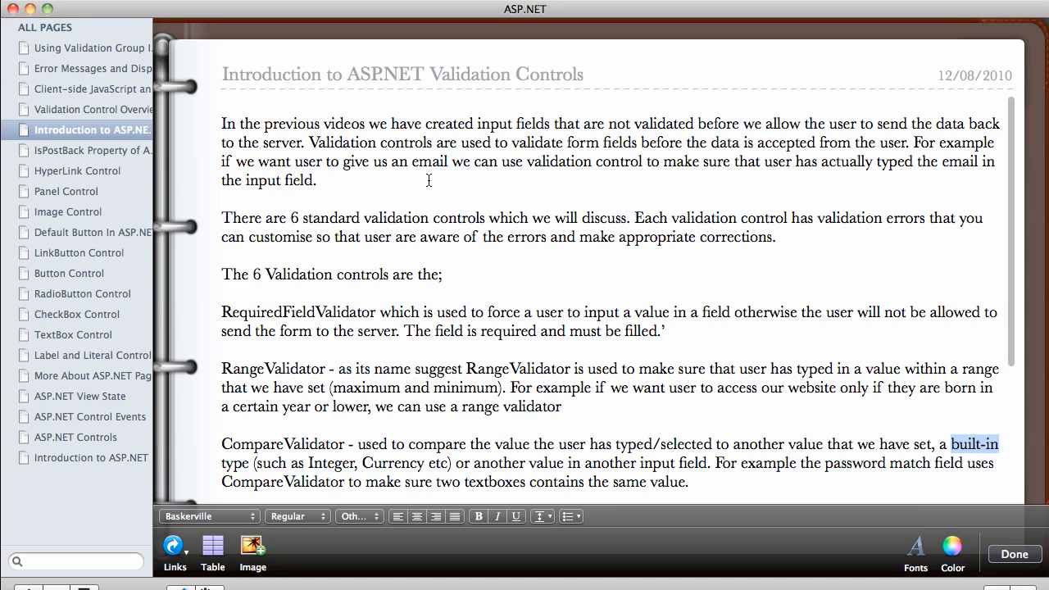